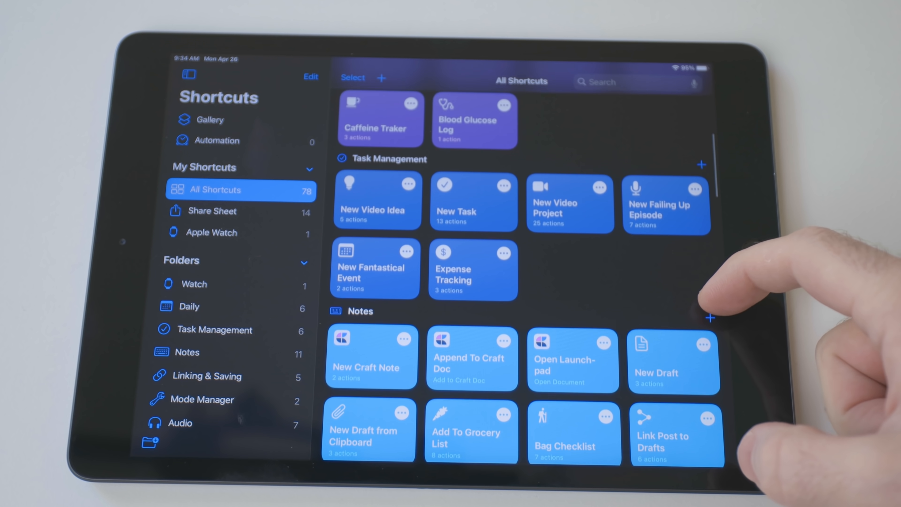
Start a New Deck from the Smart Desk deck and begin naming it 'Playgr'
scroll("down", 3)
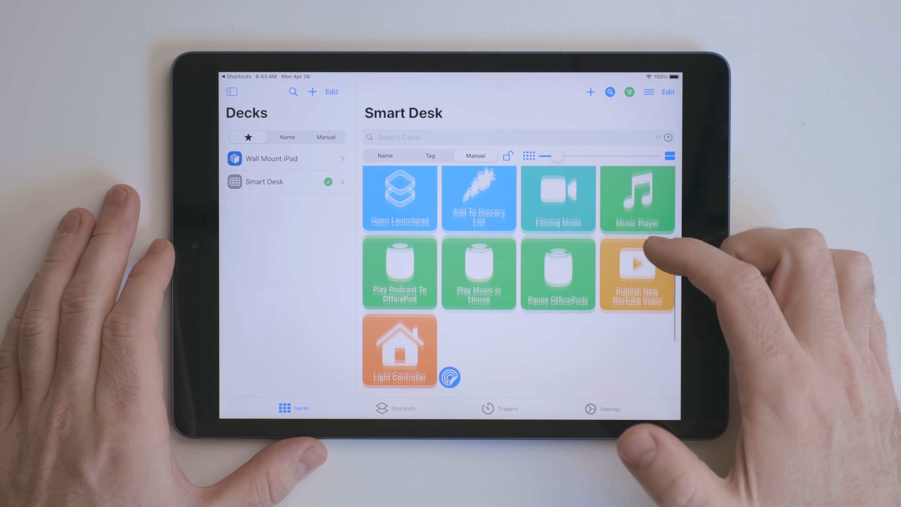
scroll("down", 3)
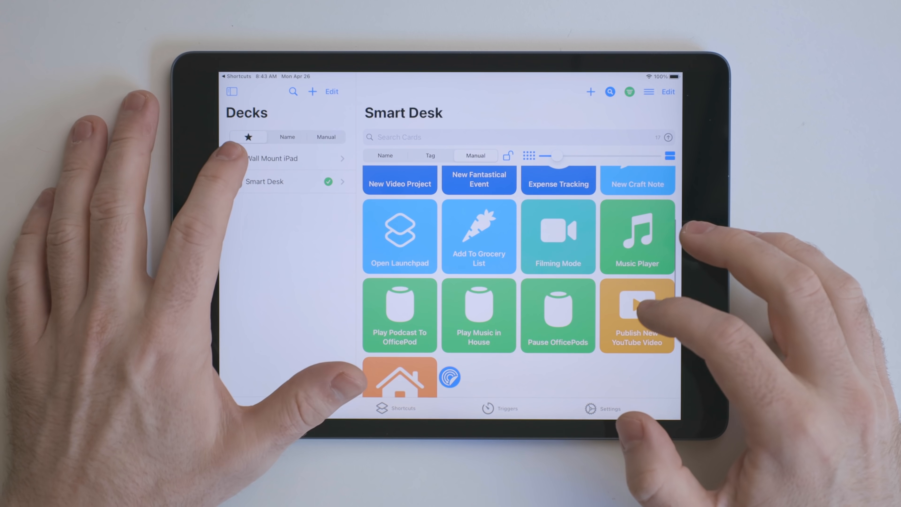
left_click(272, 158)
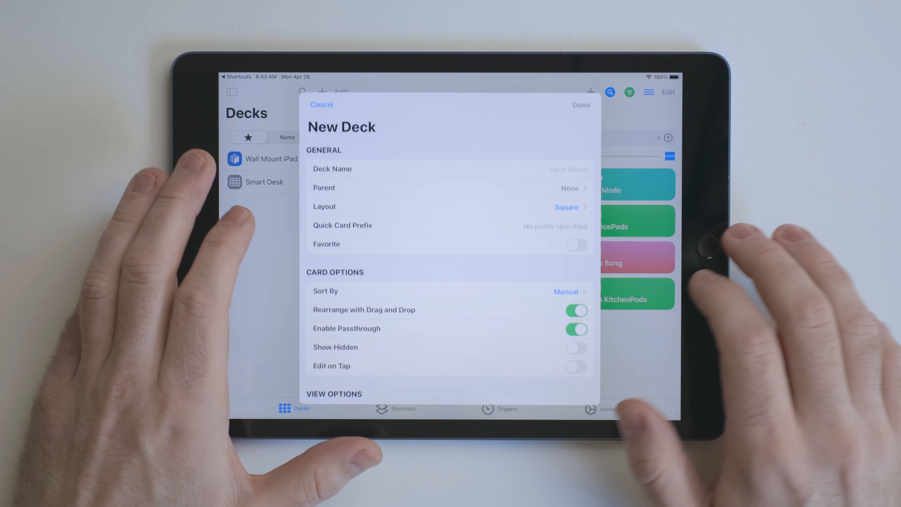
left_click(565, 168)
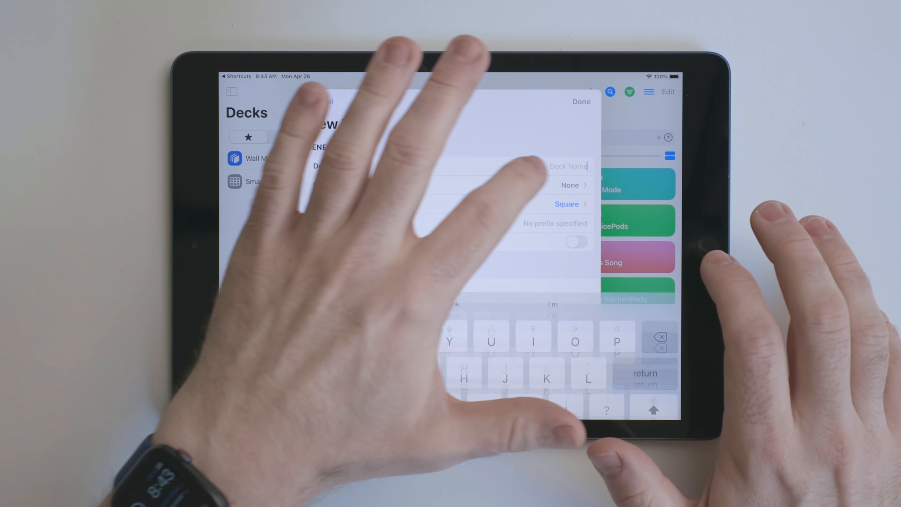
type("Playgr")
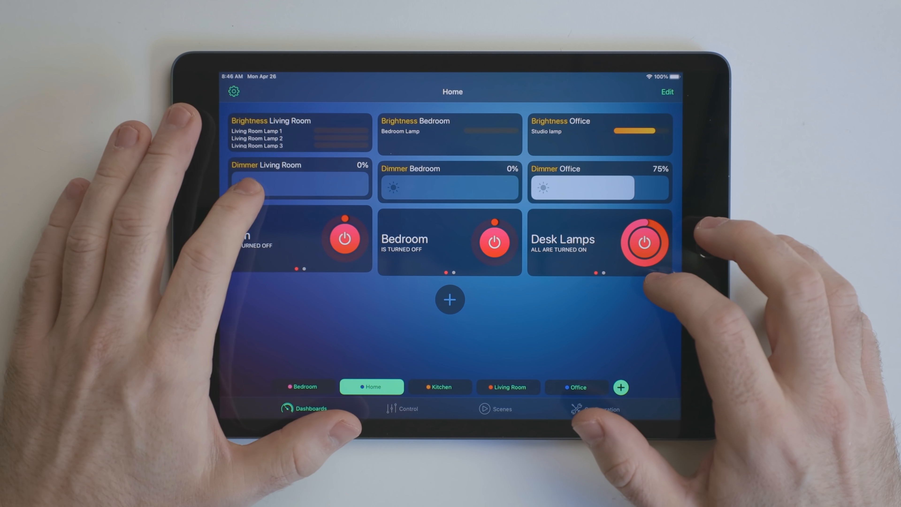
Dim the Living Room lights to 33% and turn the fan off
left_click_drag(230, 184, 278, 184)
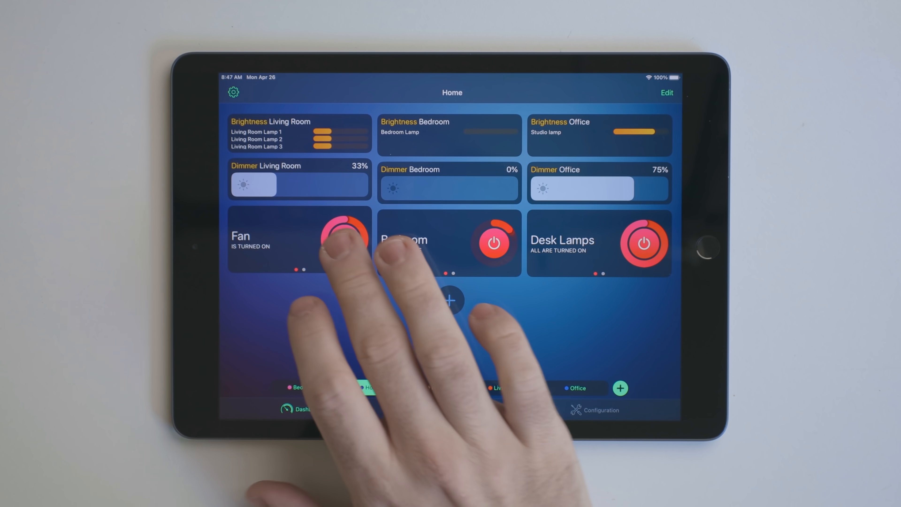
left_click(343, 239)
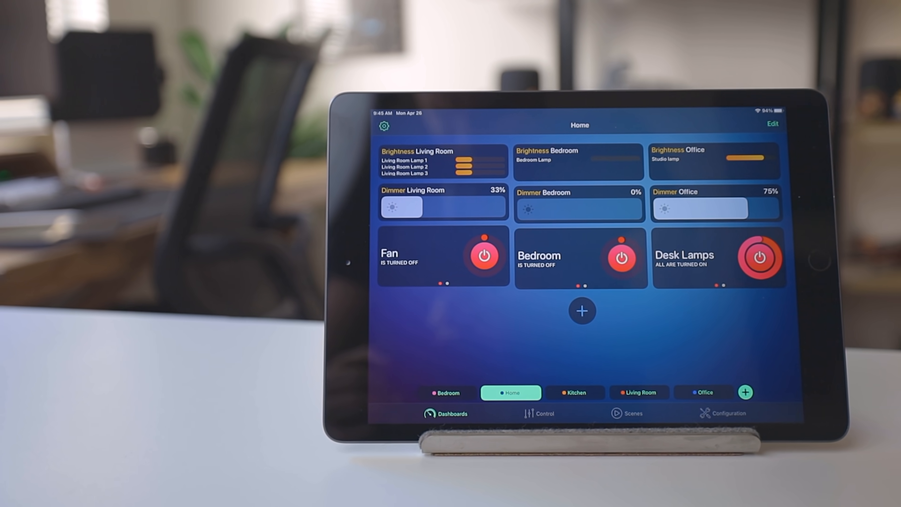
Bring up the Add Widget catalog and browse its light and security widgets
left_click(581, 310)
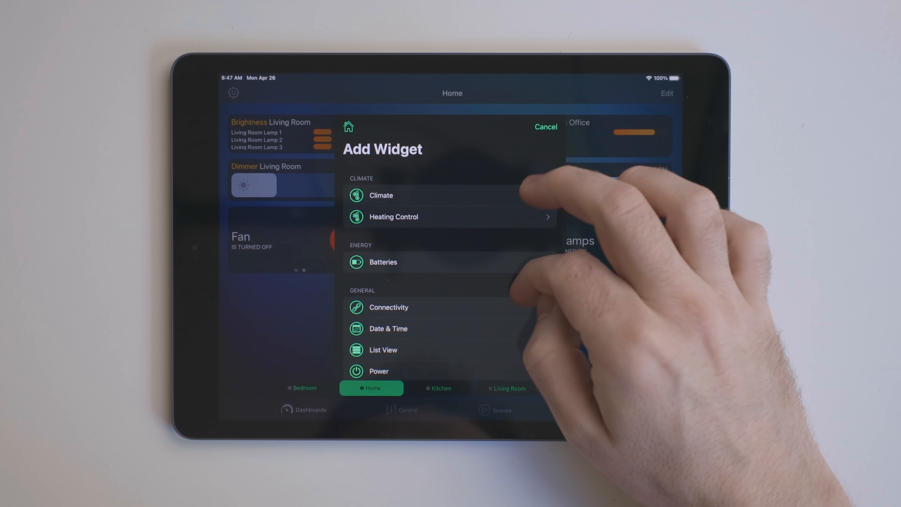
scroll("down", 3)
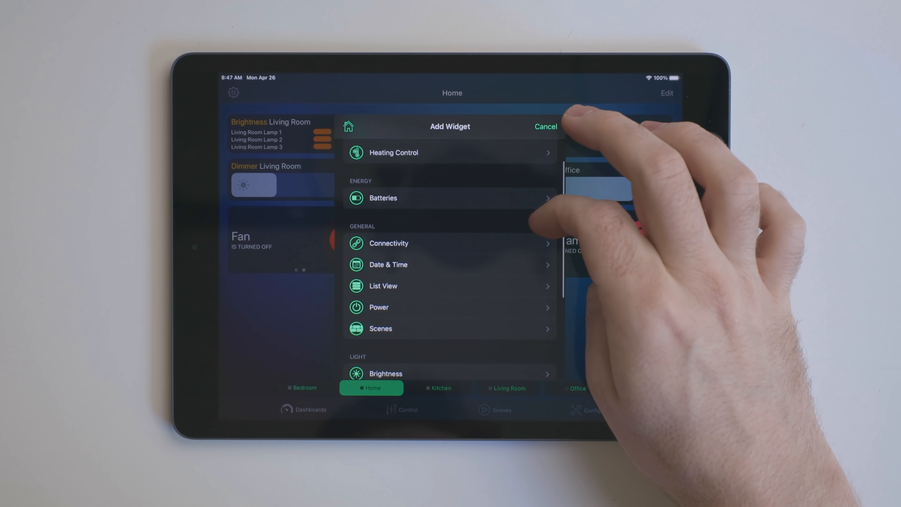
scroll("down", 3)
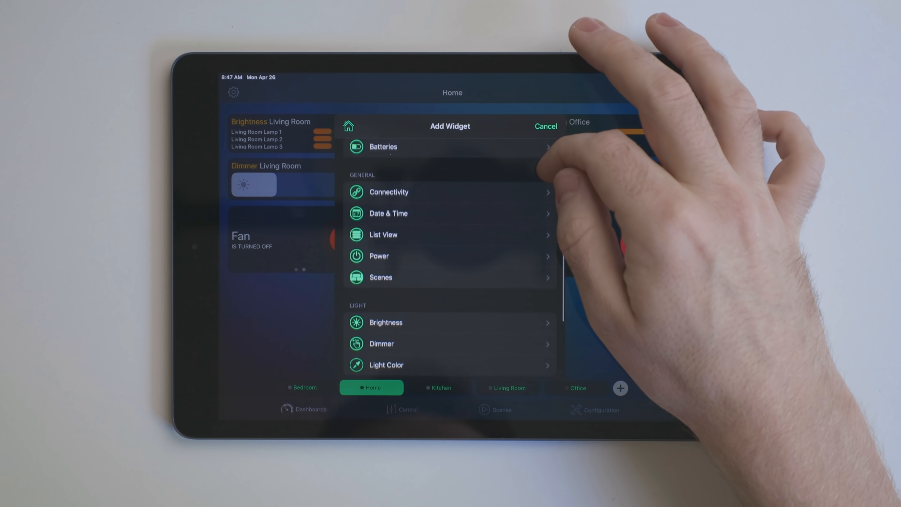
scroll("down", 3)
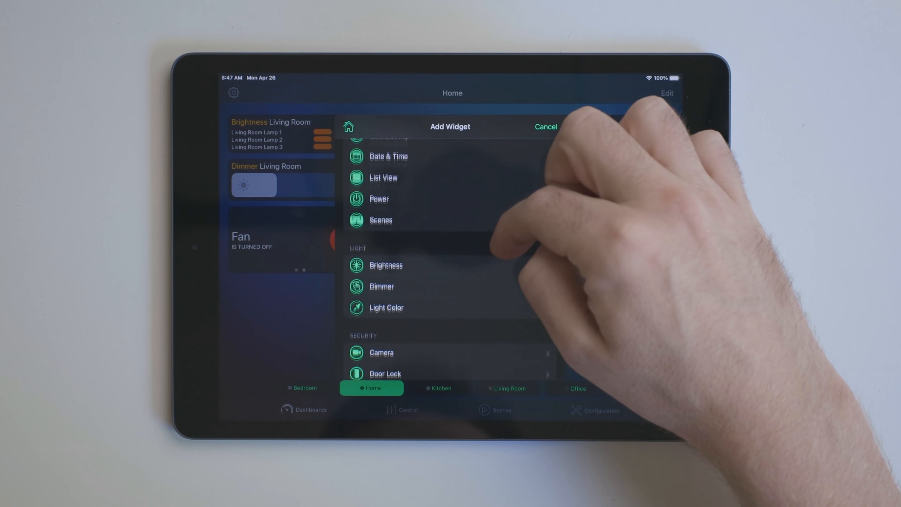
scroll("down", 3)
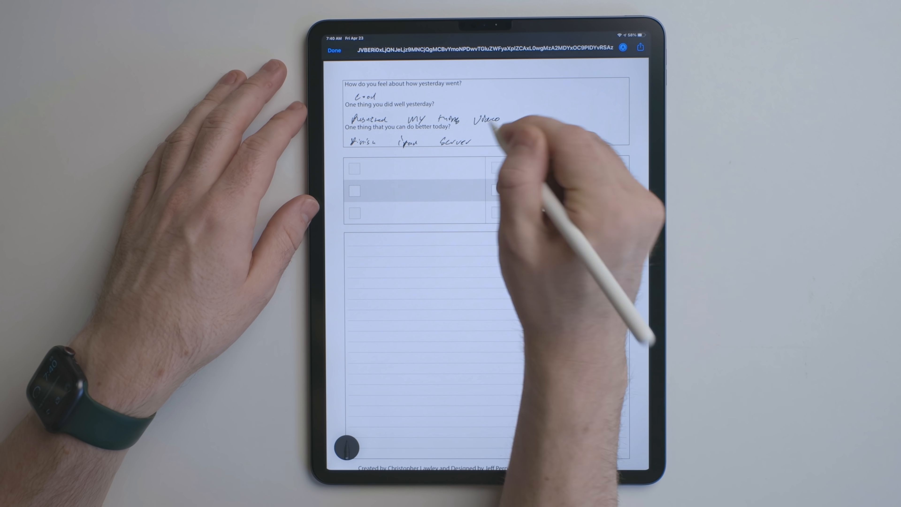
Handwrite 'Video' and 'ipad' as answers in the journal template's question fields
type("Video")
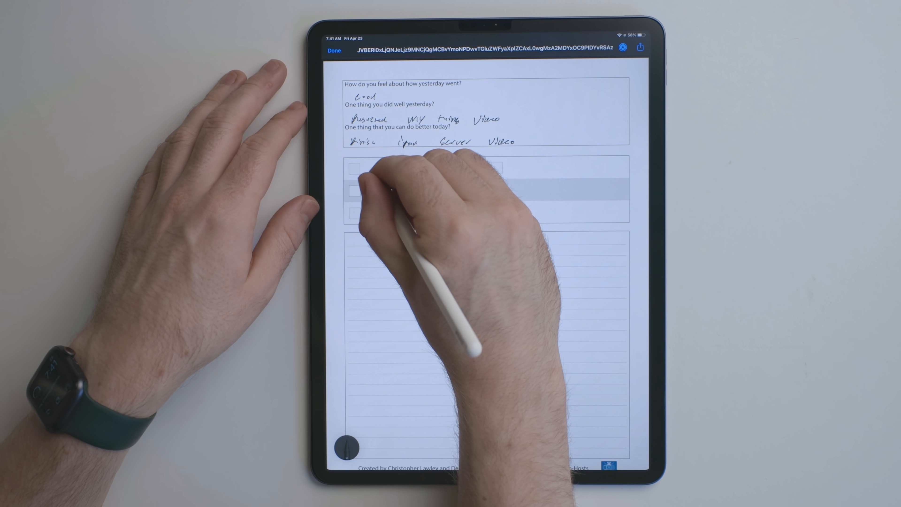
type("ipad")
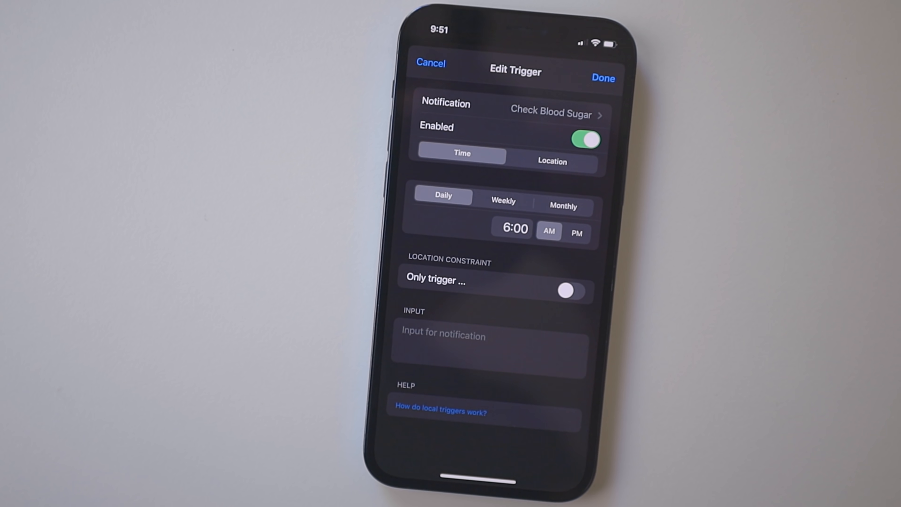
Leave the Check Blood Sugar 6:00 AM trigger and show the Notifications list
left_click(602, 77)
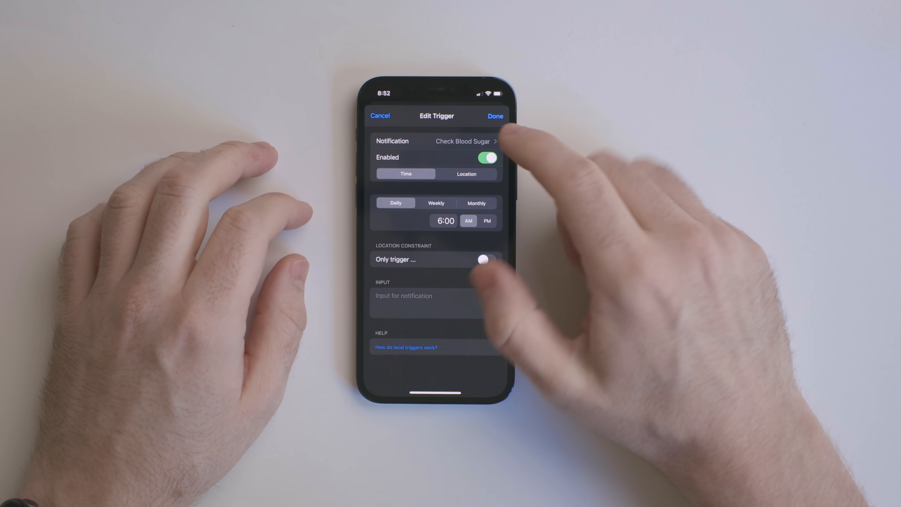
left_click(462, 141)
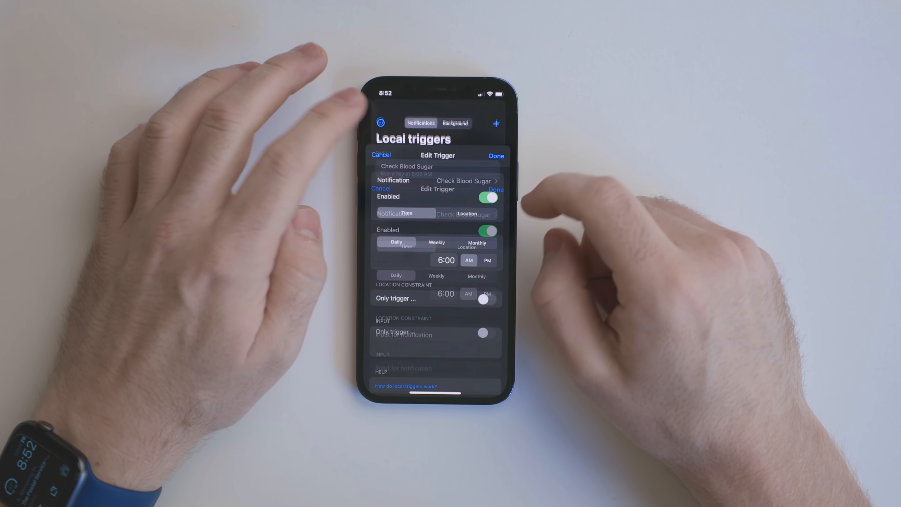
left_click(381, 156)
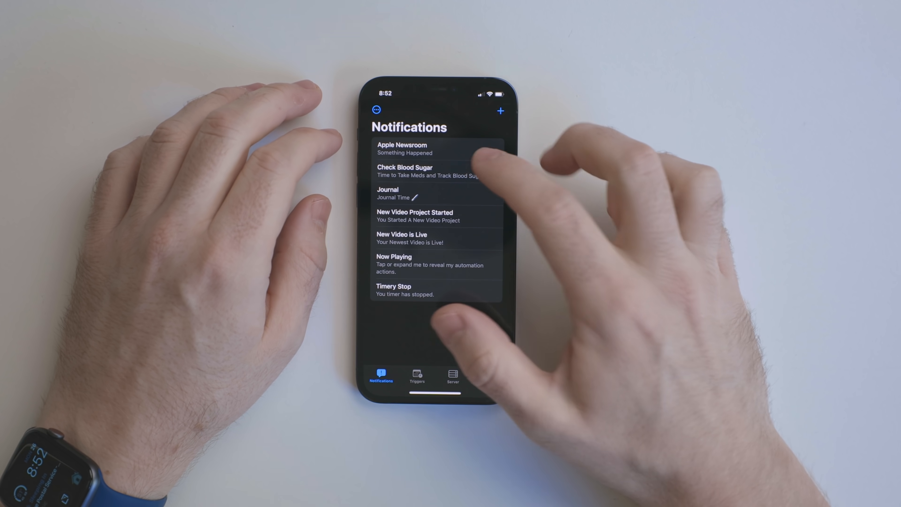
left_click(428, 171)
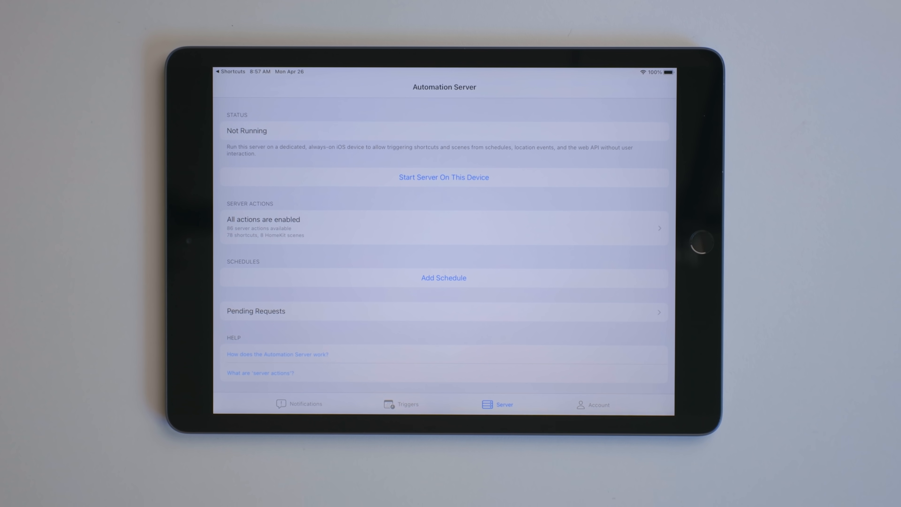
Filter the Automation Server's actions to shortcuts only, leaving all actions enabled
left_click(443, 228)
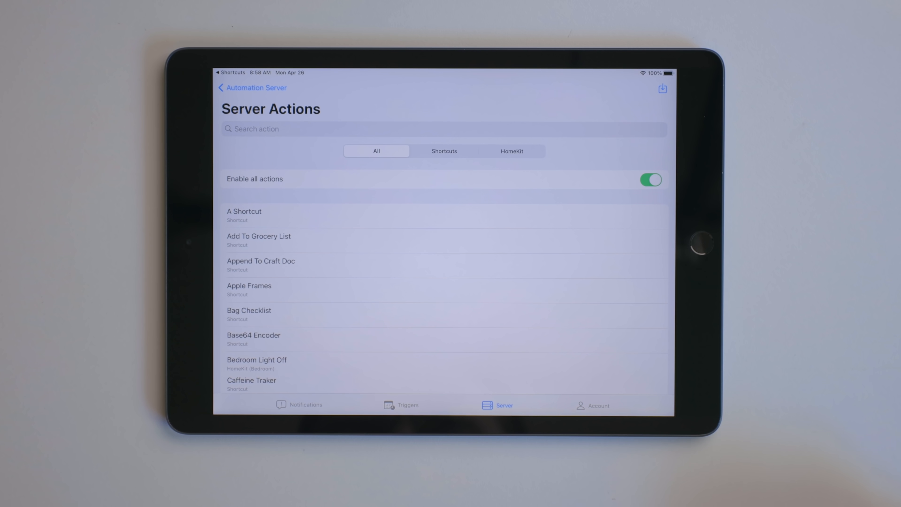
left_click(442, 151)
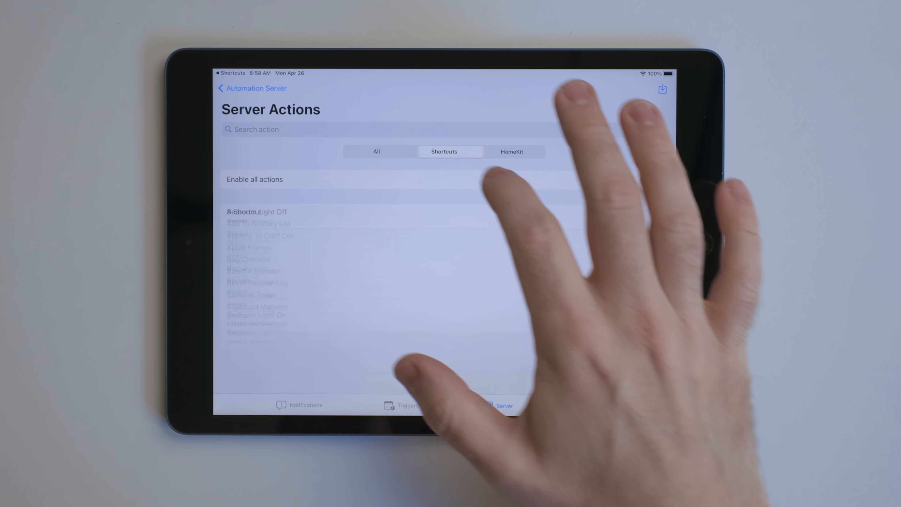
left_click(650, 179)
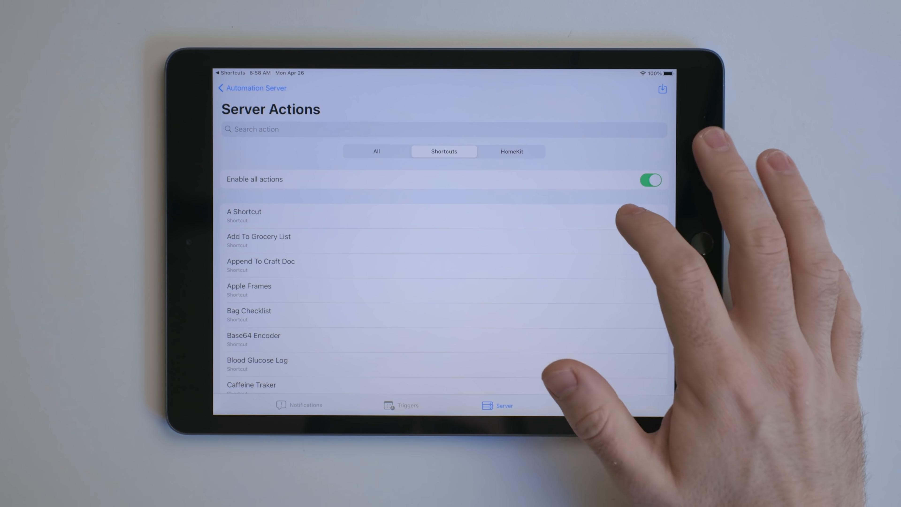
left_click(244, 215)
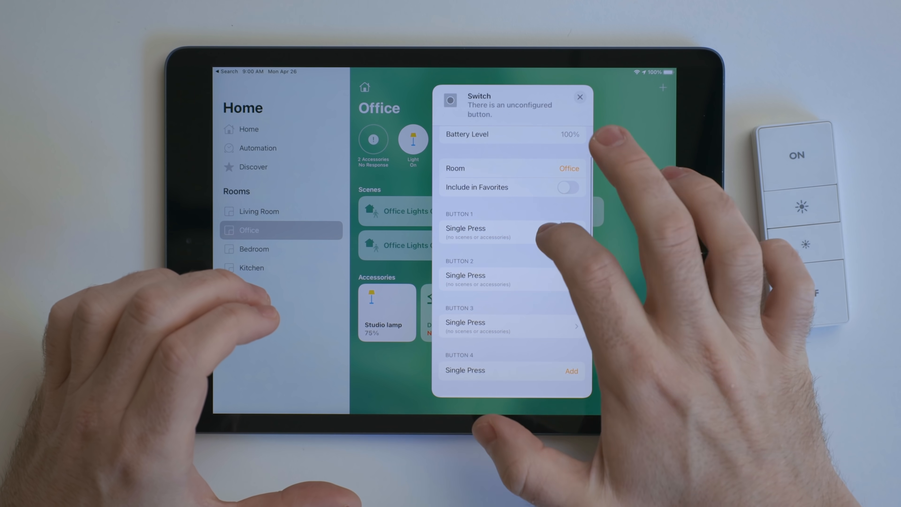
Convert Button 4's single press to a shortcut and add a Get Contents of URL action
left_click(465, 228)
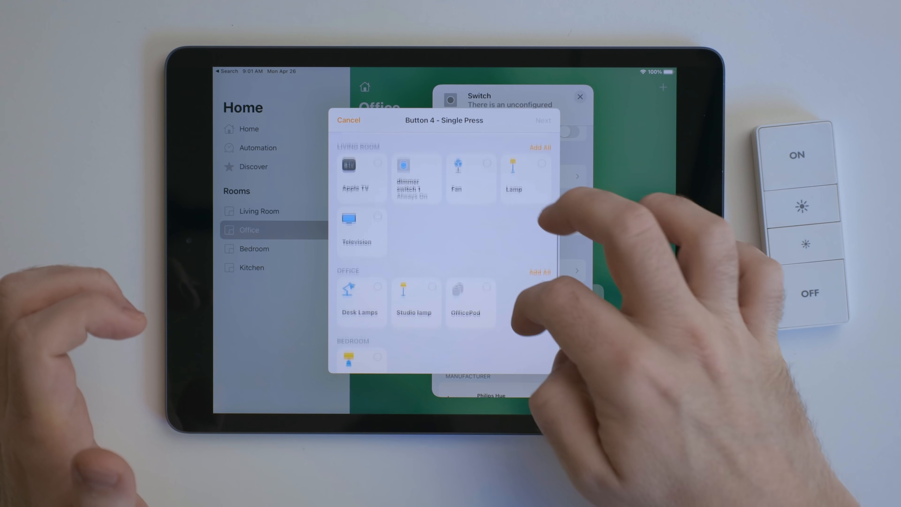
scroll("down", 3)
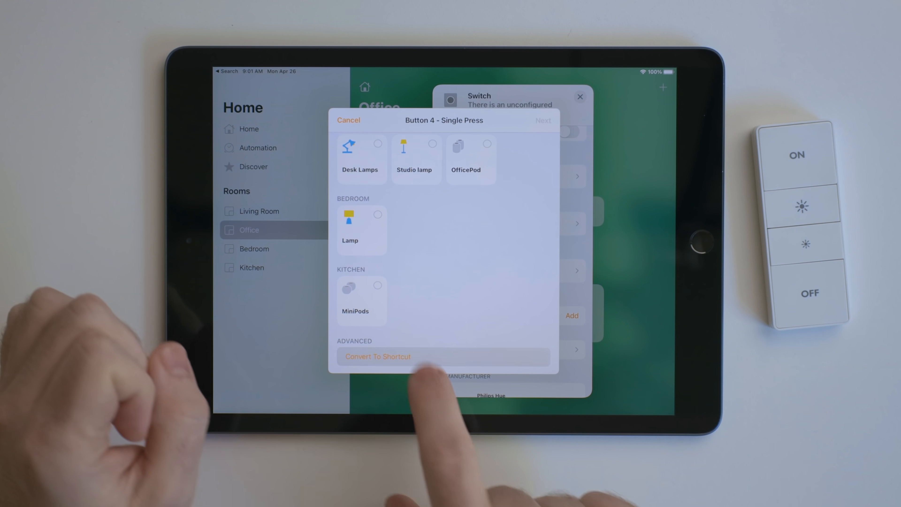
left_click(377, 356)
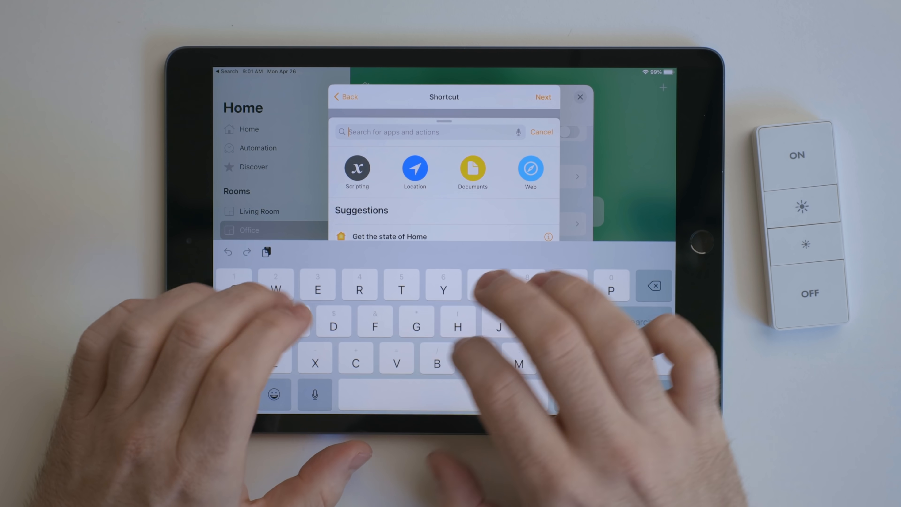
type("Get con")
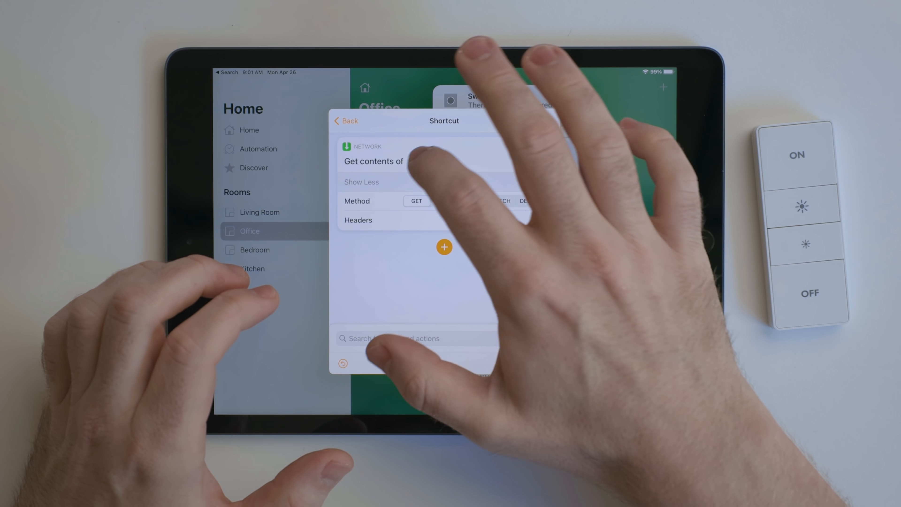
left_click(419, 161)
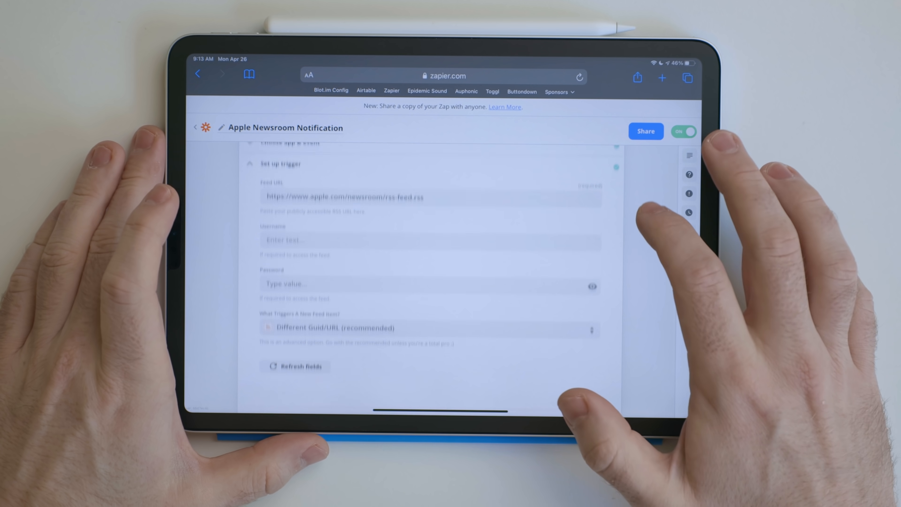
Reveal the Pushcut step's account and its Something Happened notification fields with title, description and link
scroll("down", 3)
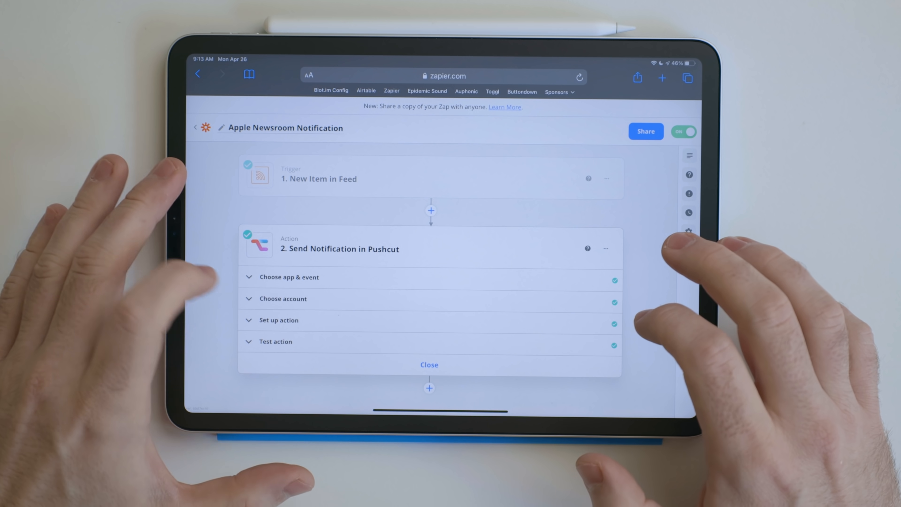
left_click(282, 299)
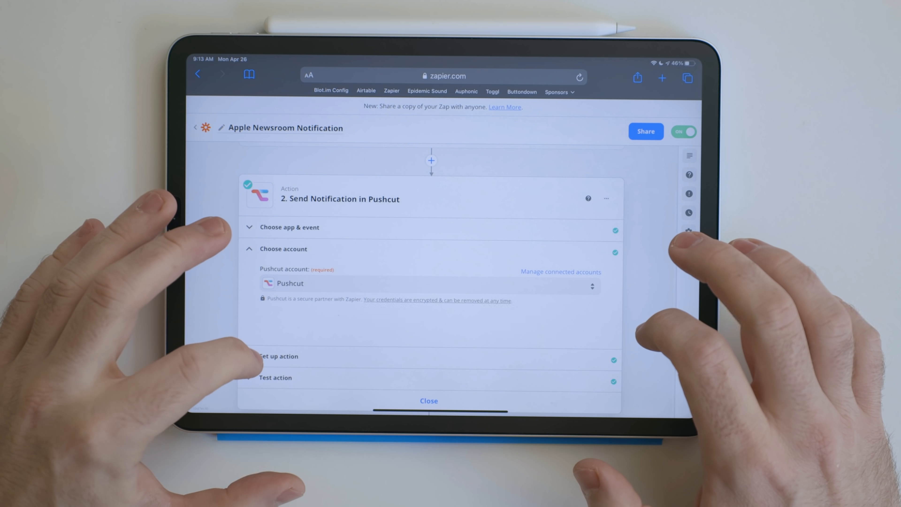
left_click(279, 356)
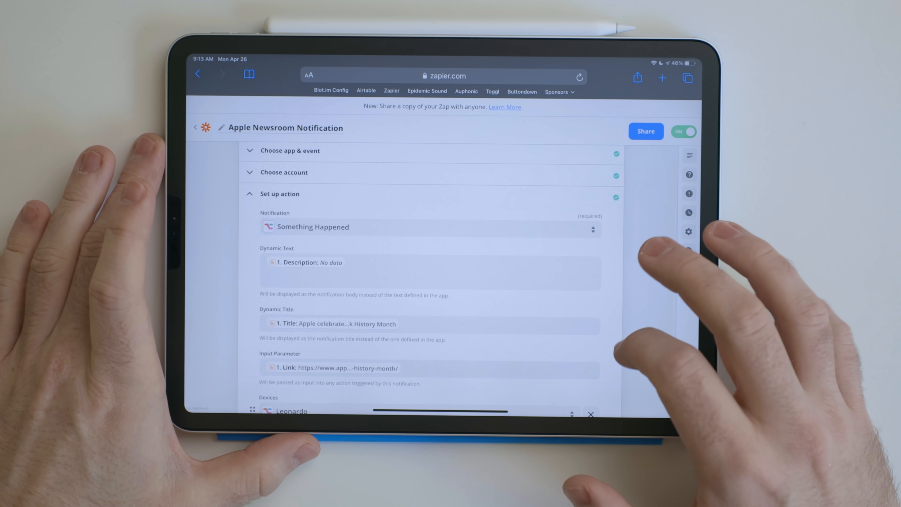
scroll("down", 3)
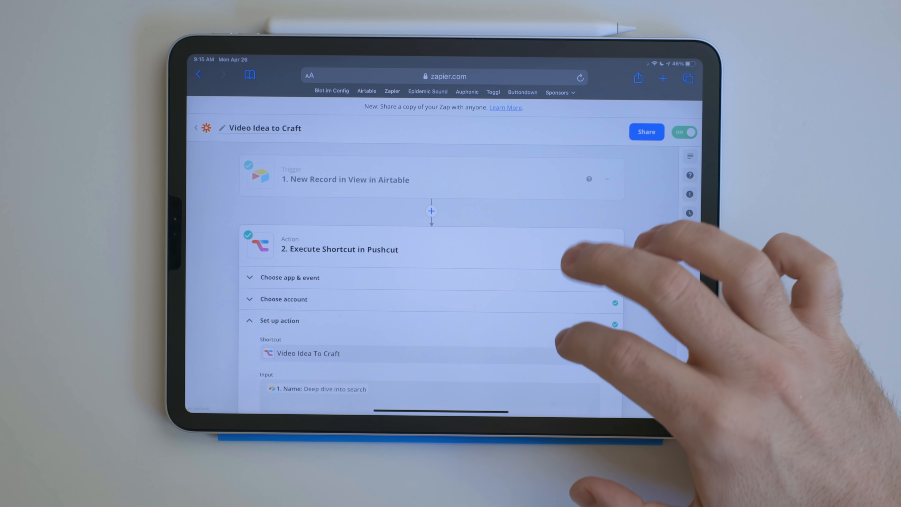
Review and close the Video Idea to Craft zap's Pushcut action setup
scroll("down", 3)
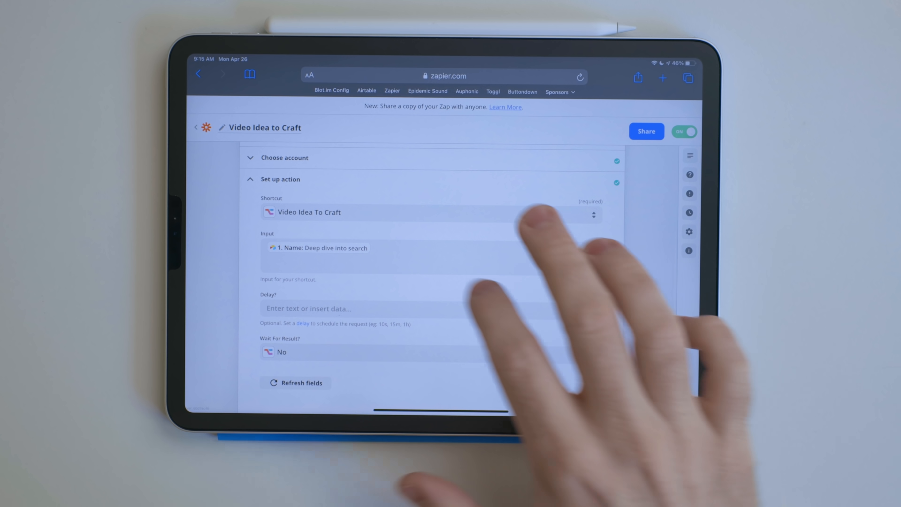
scroll("down", 3)
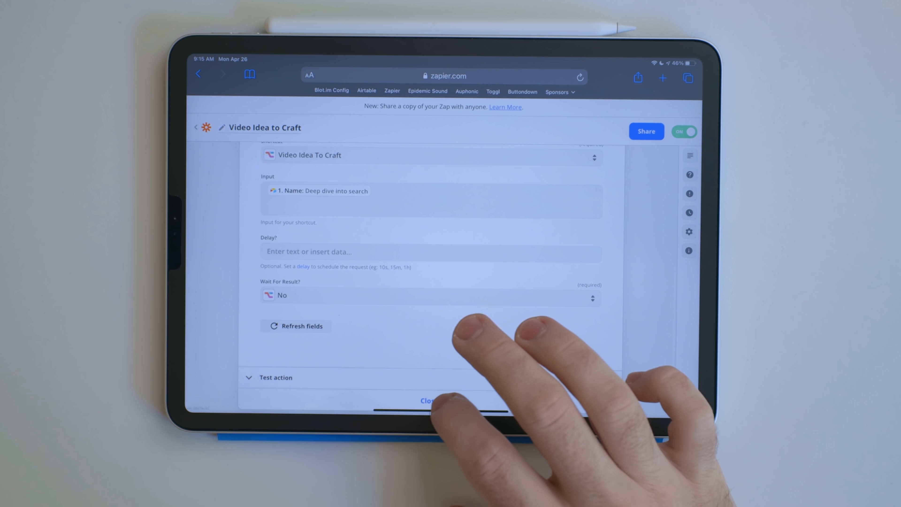
left_click(427, 400)
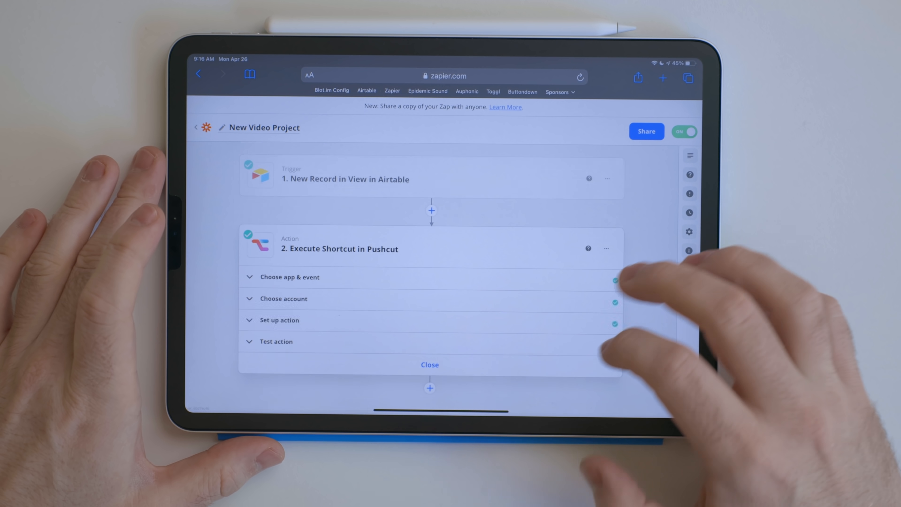
In the New Video Project zap, show that the action executes the New Video Project shortcut
left_click(279, 320)
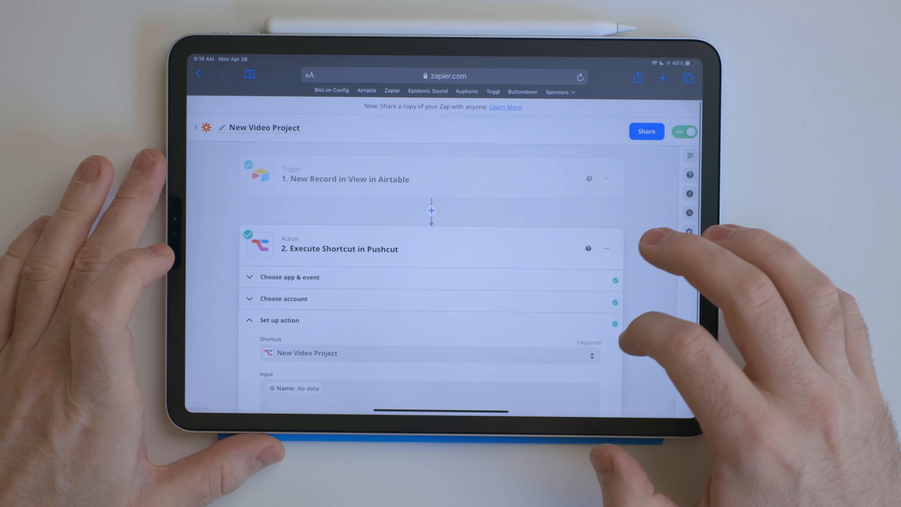
scroll("down", 3)
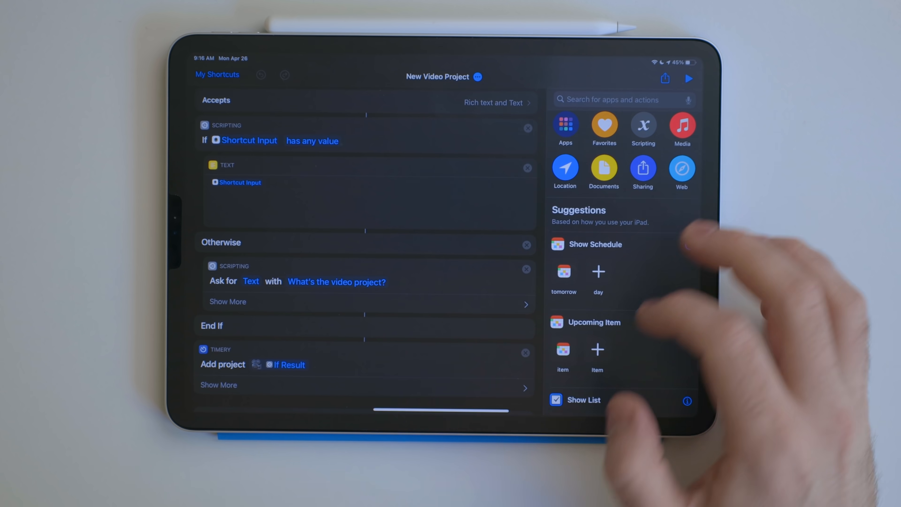
Scroll the New Video Project shortcut past the Timery add-project step to the device model lookup
scroll("down", 3)
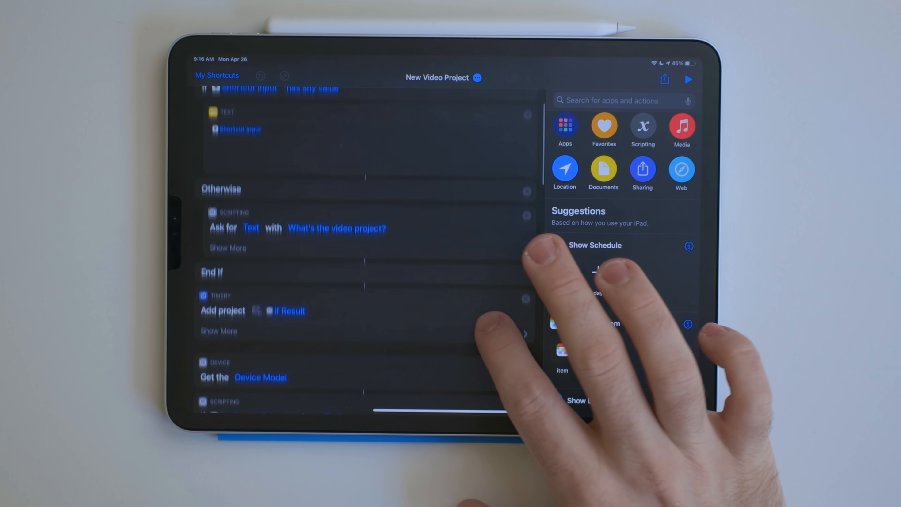